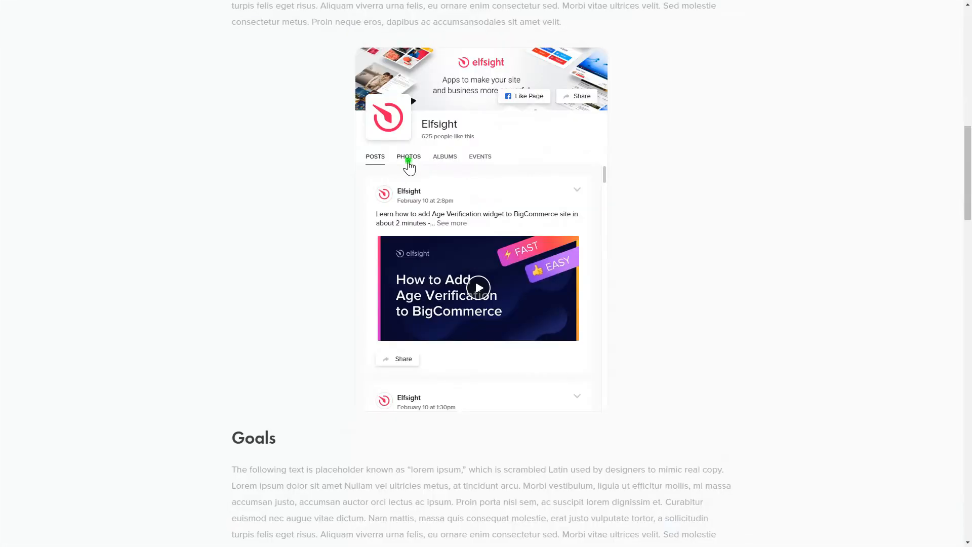
# - Show the Widgets menu listing the Elfsight widget catalogue by category
pyautogui.click(445, 156)
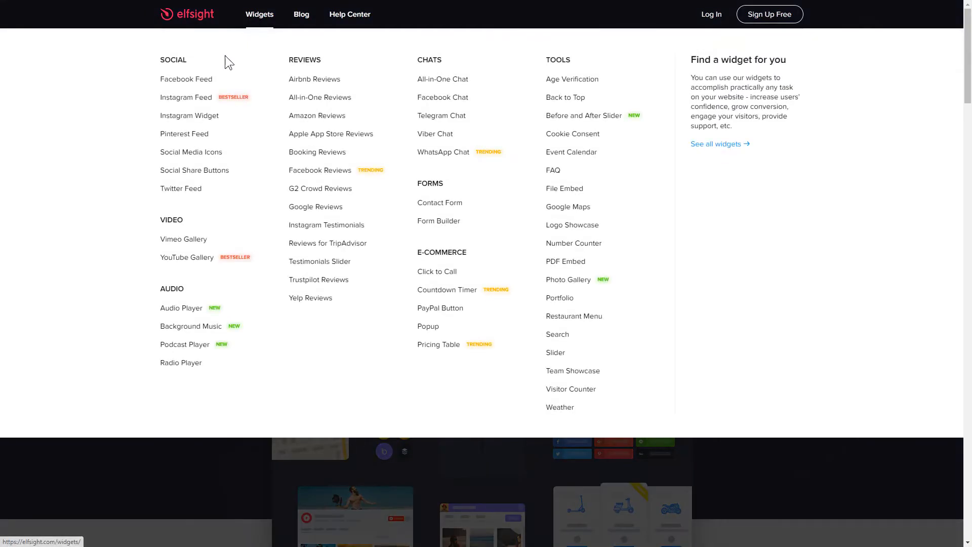
# - Begin a Facebook Feed widget, previewing Facebook Photos and Large Widget before choosing Medium Widget
pyautogui.click(186, 79)
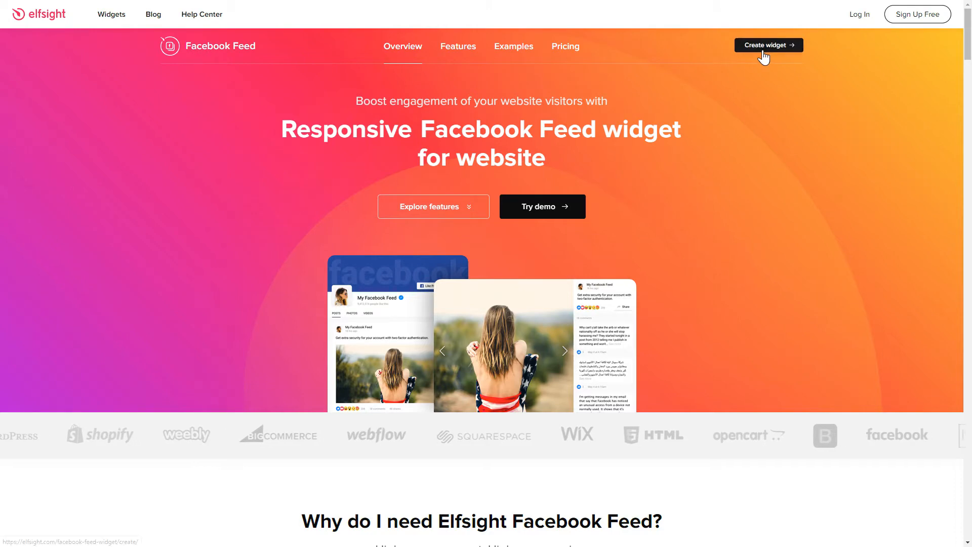
pyautogui.click(768, 46)
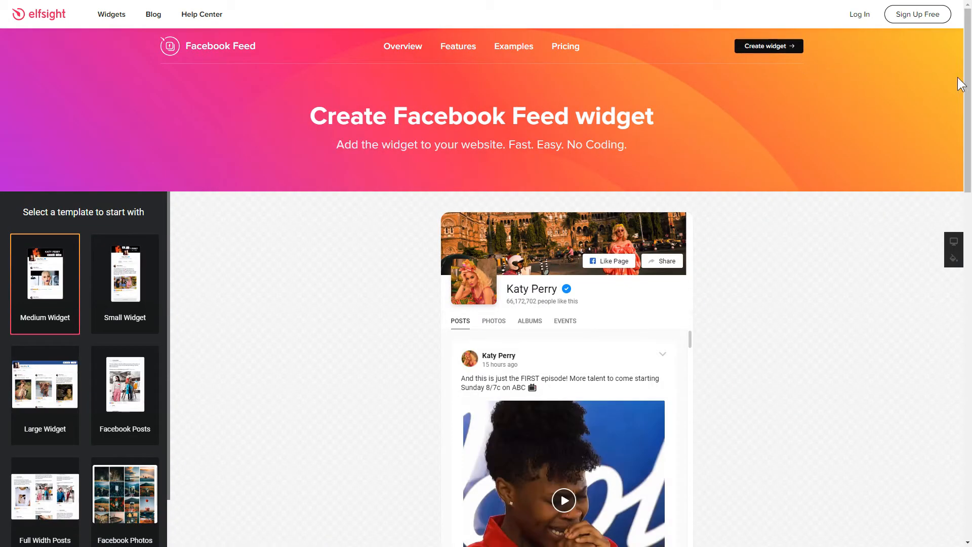
pyautogui.scroll(-3)
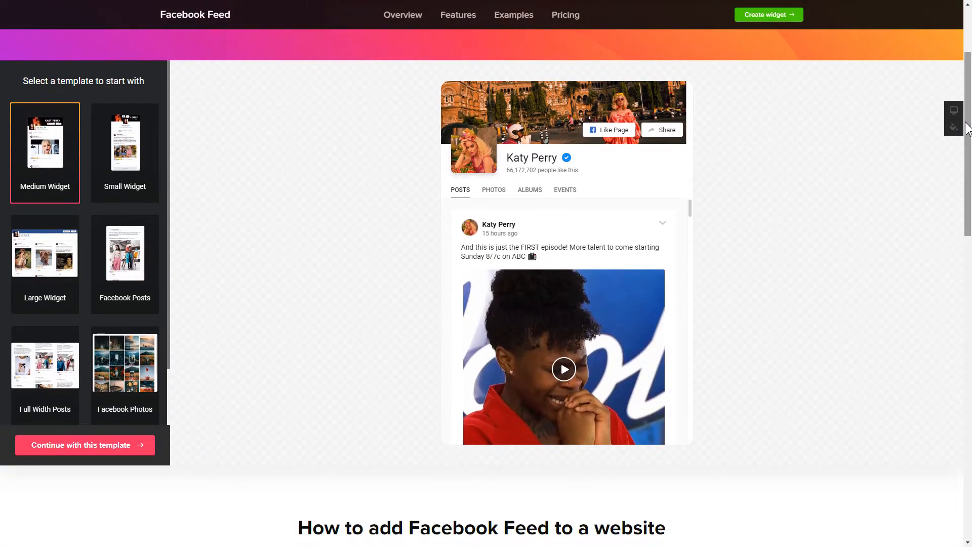
pyautogui.click(123, 363)
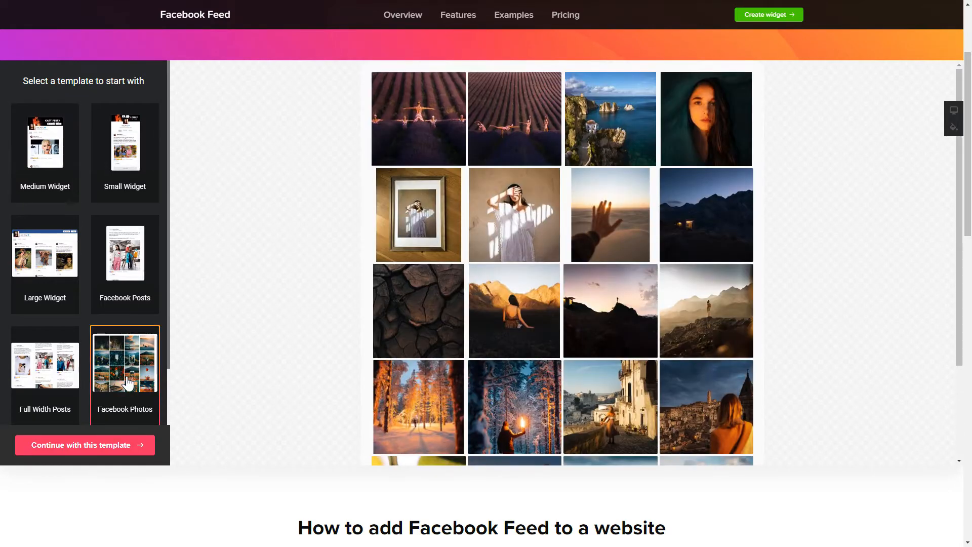
pyautogui.click(44, 249)
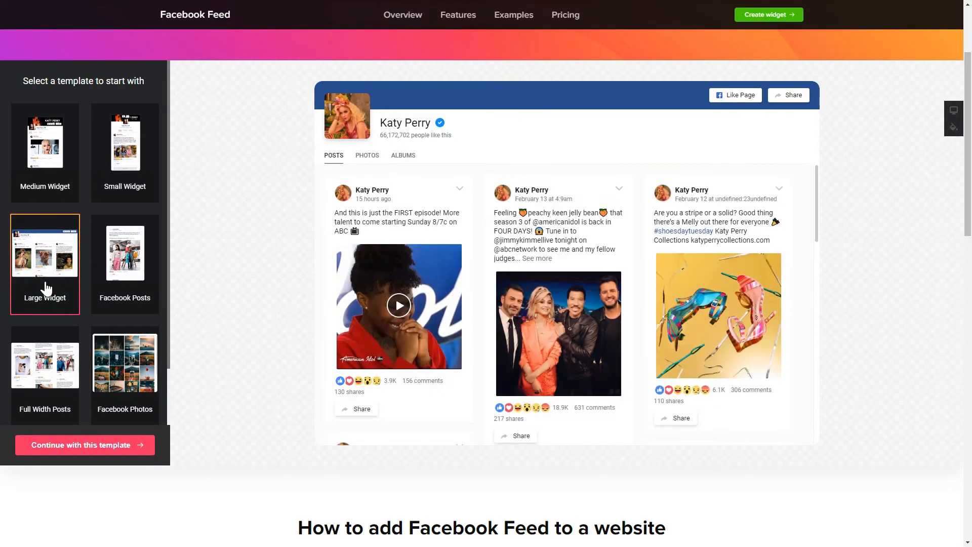
pyautogui.click(44, 142)
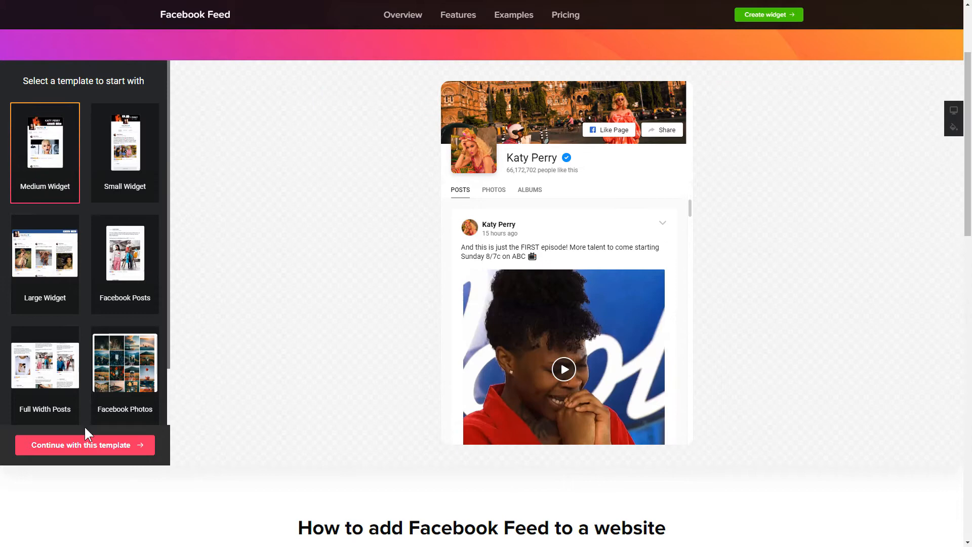
# - Continue with the Medium template and connect the widget to Facebook as Elfsight
pyautogui.click(85, 444)
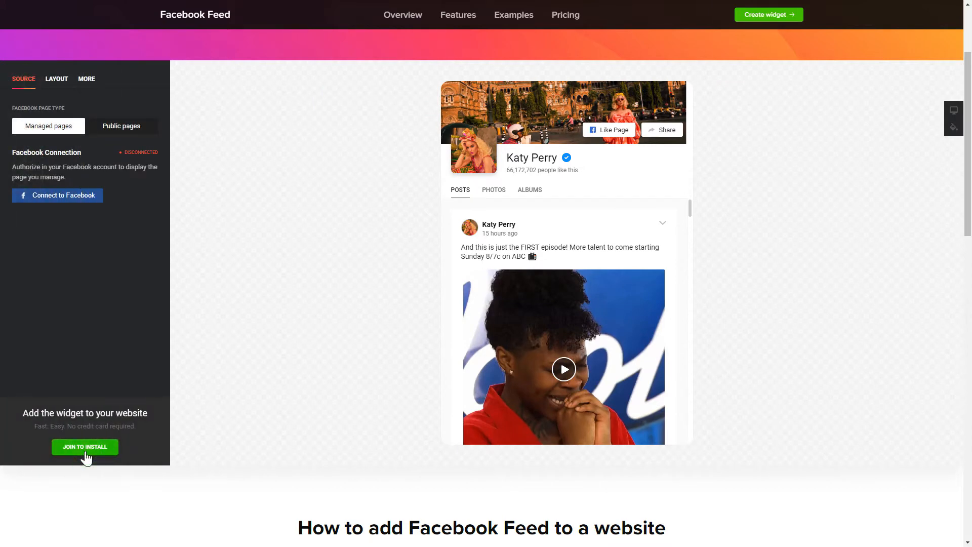
pyautogui.moveTo(73, 261)
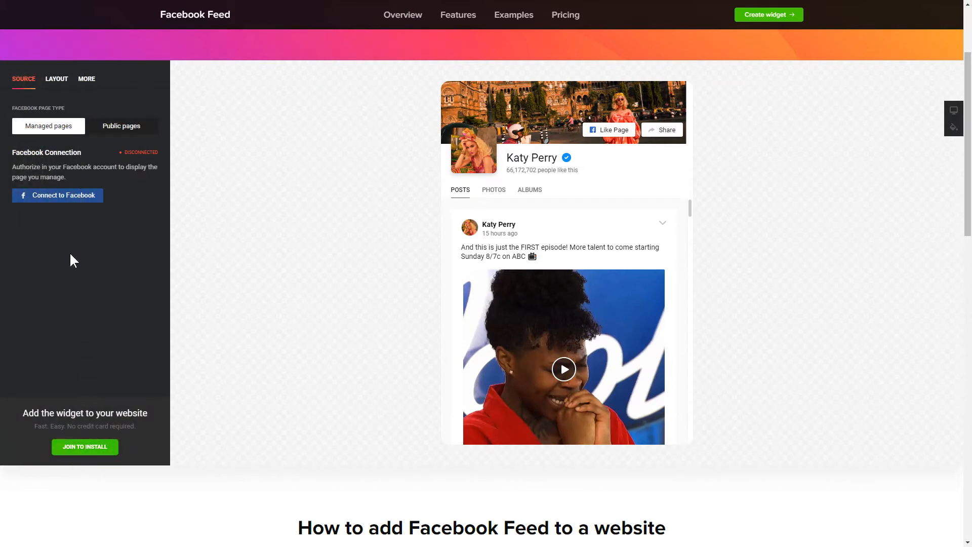
pyautogui.click(58, 195)
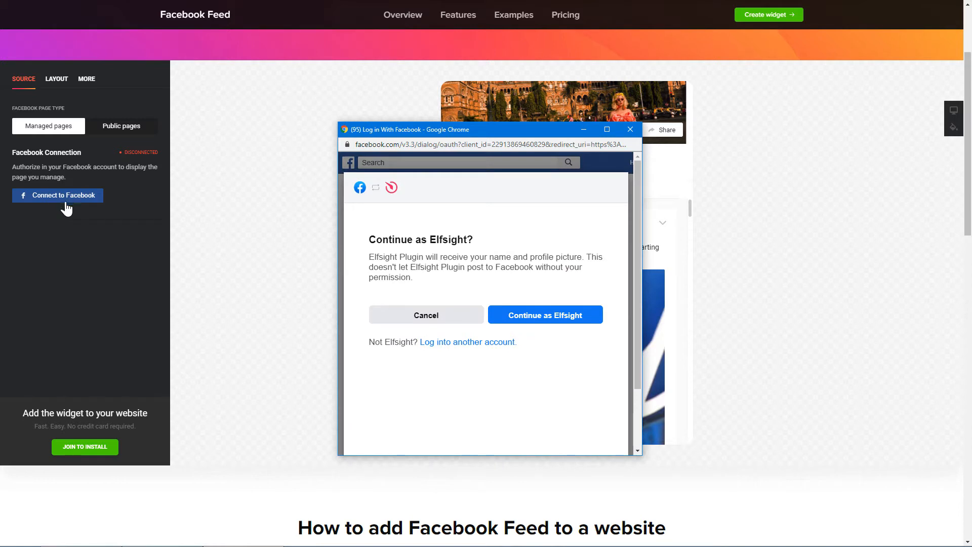
pyautogui.click(545, 314)
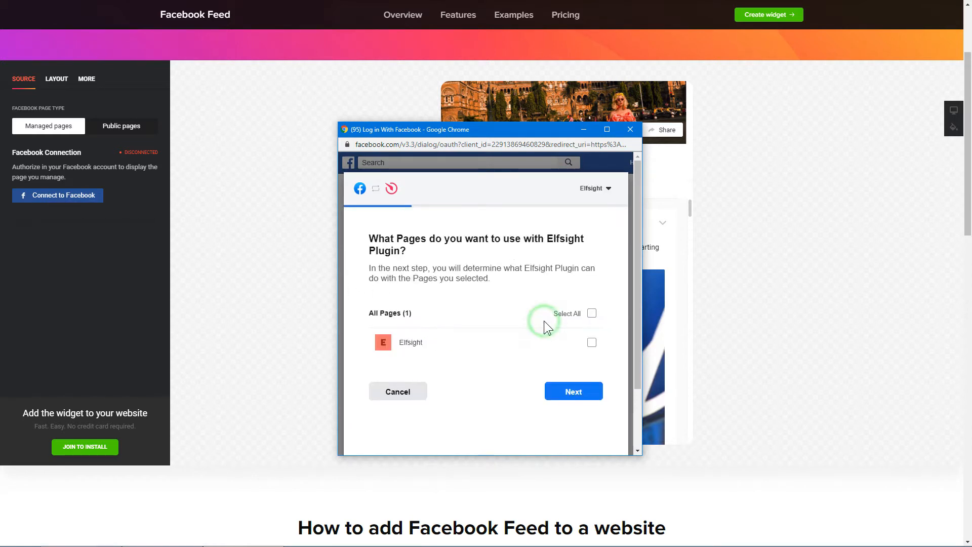
# - Grant the plugin access to the Elfsight page and confirm the link so its posts load
pyautogui.click(591, 342)
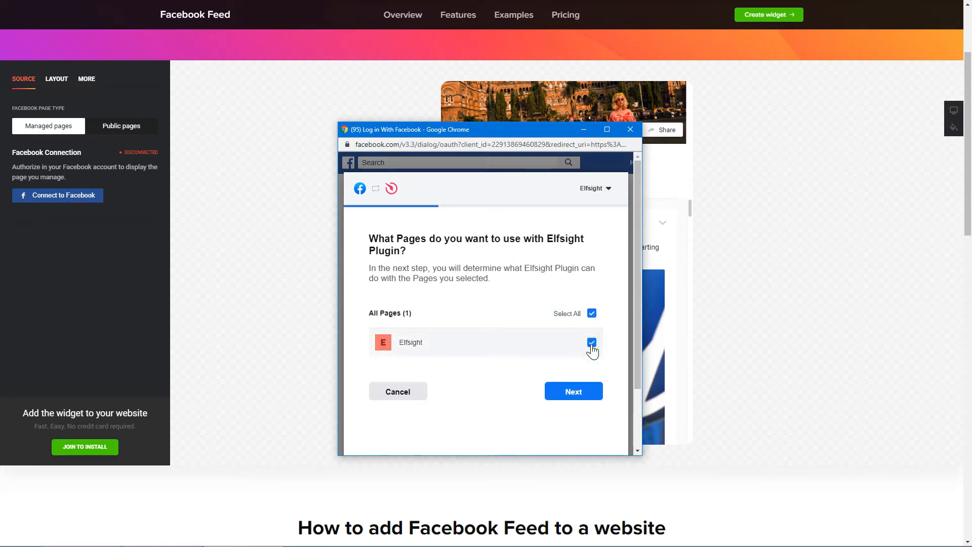
pyautogui.click(572, 391)
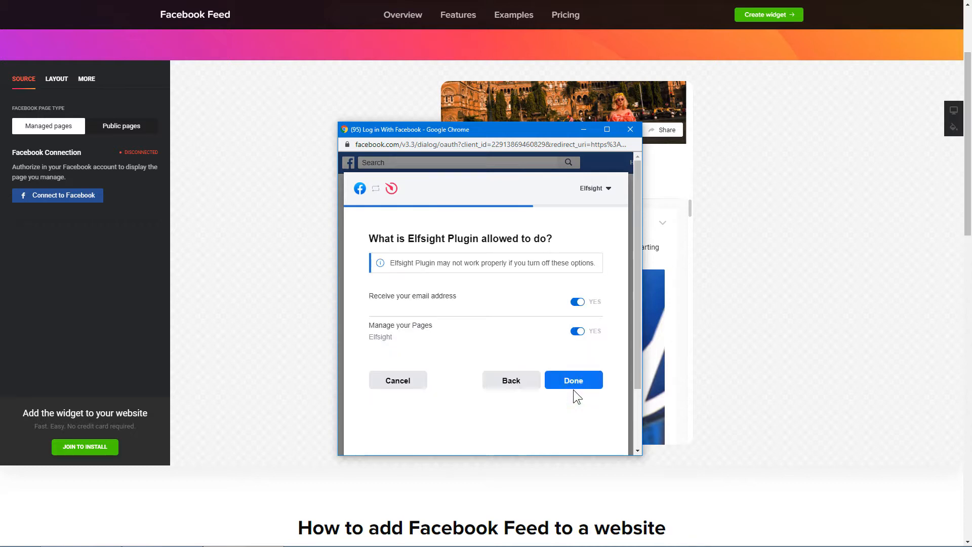
pyautogui.click(574, 380)
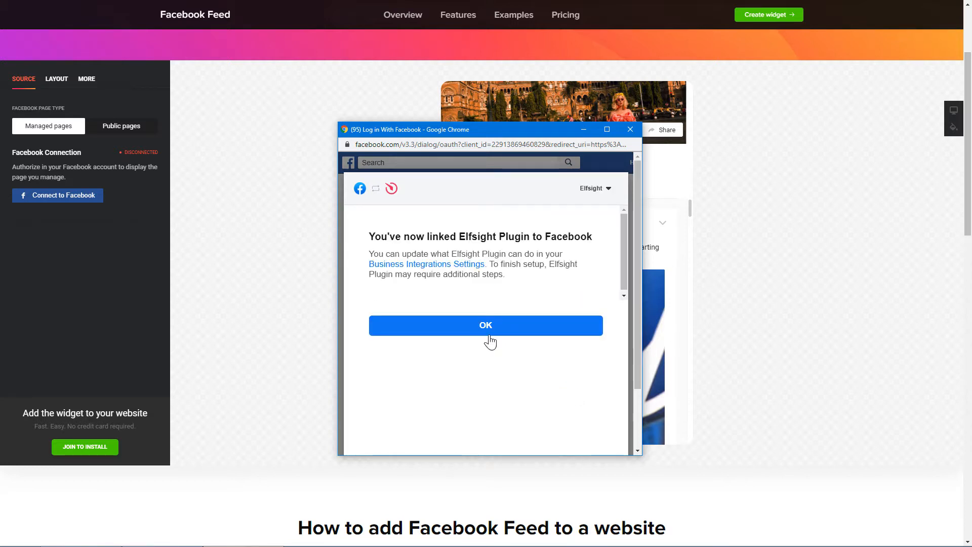
pyautogui.click(485, 325)
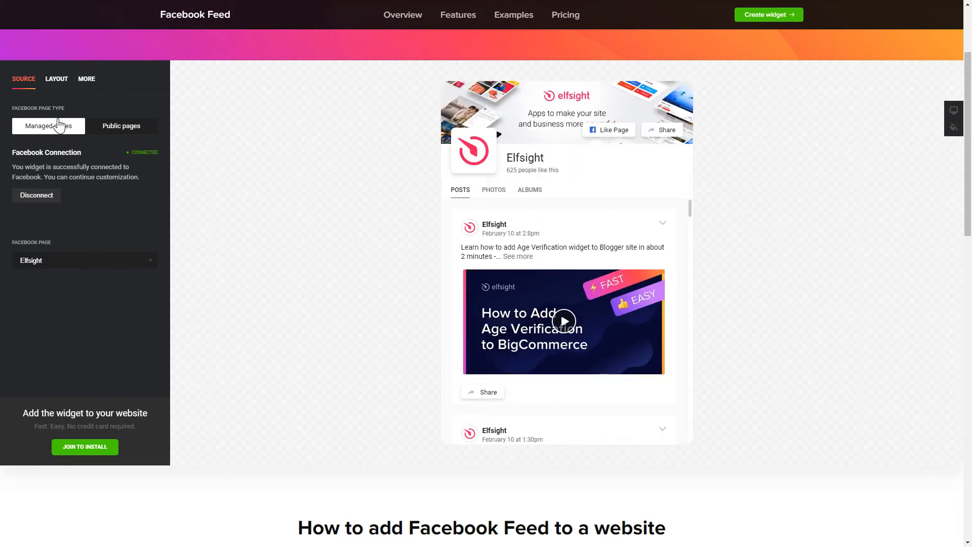
pyautogui.click(56, 79)
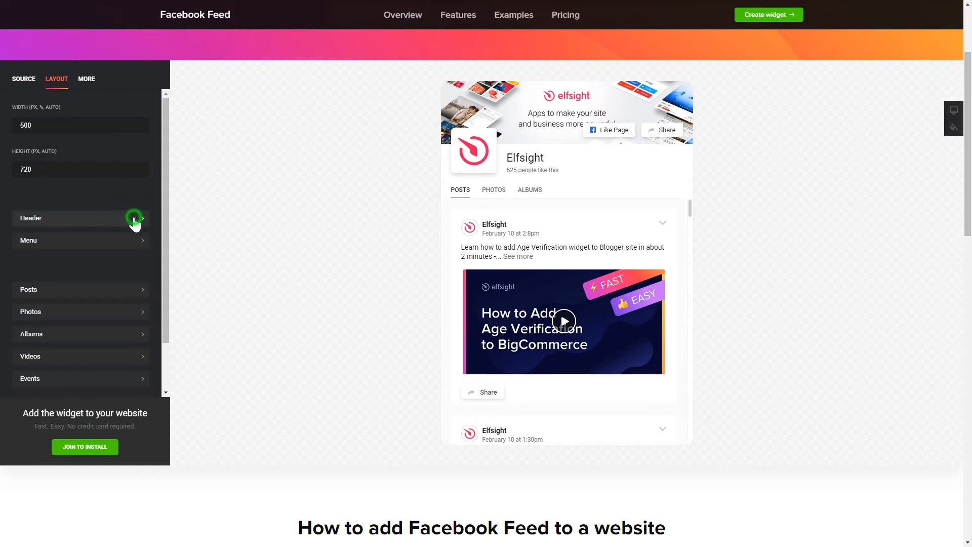
pyautogui.click(81, 218)
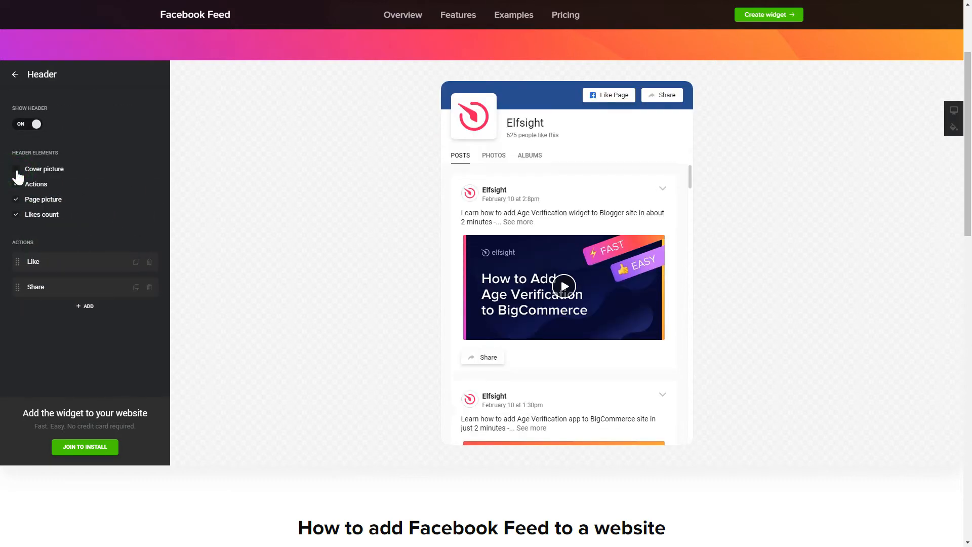
pyautogui.click(14, 74)
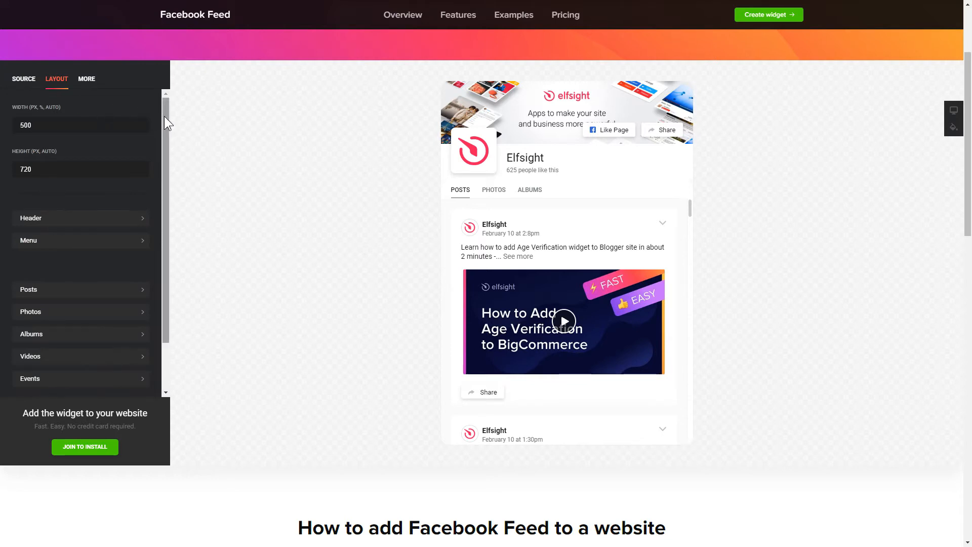
pyautogui.scroll(-3)
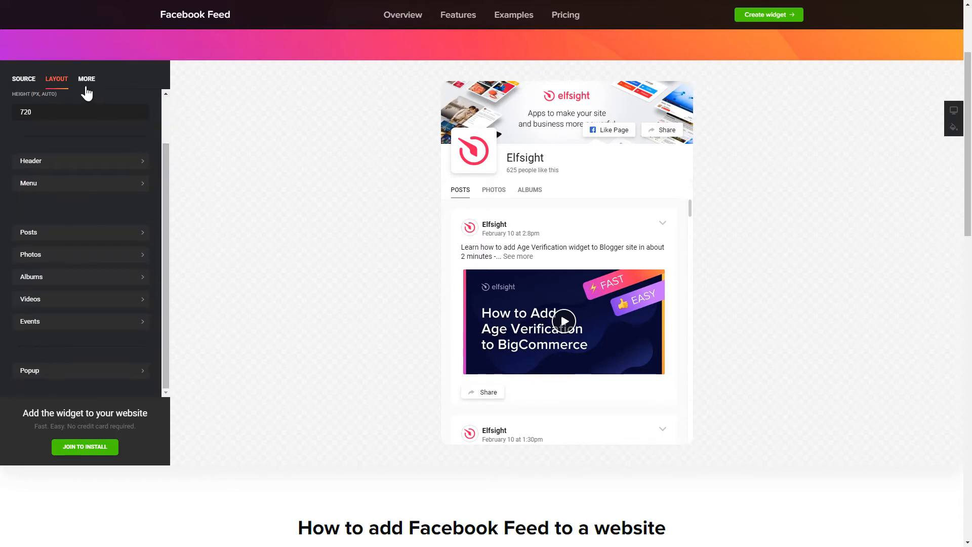
pyautogui.click(86, 79)
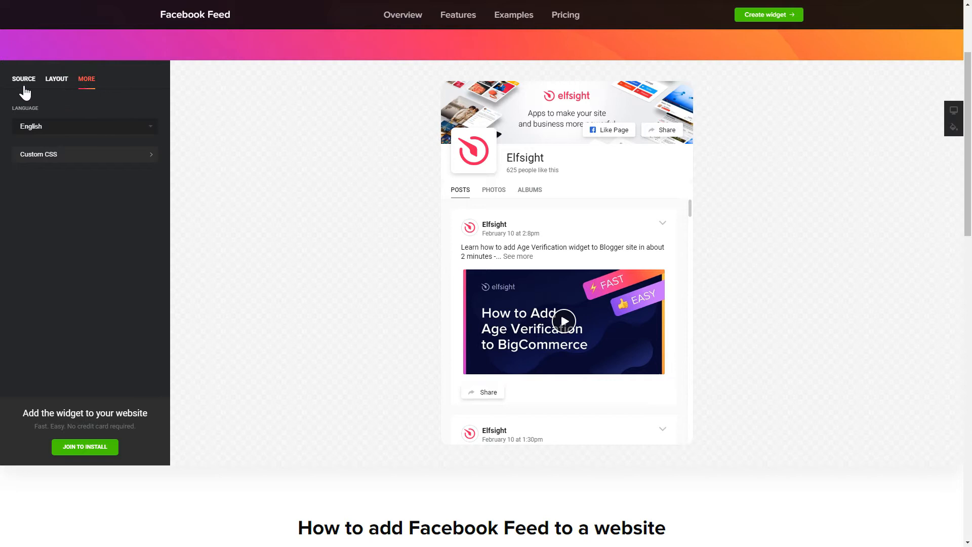
pyautogui.click(23, 79)
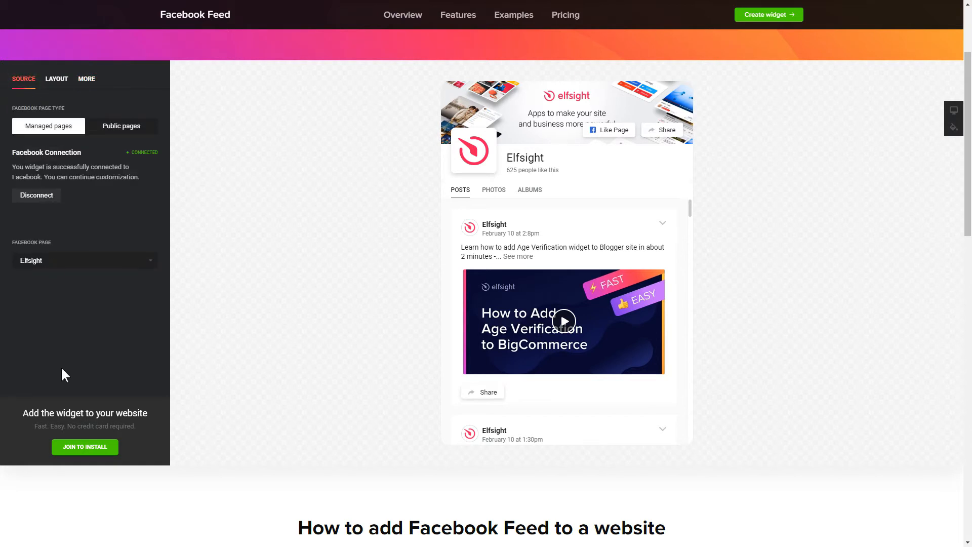
# - Sign up with email 'example@el…' and a password, returning to the widget editor
pyautogui.click(84, 447)
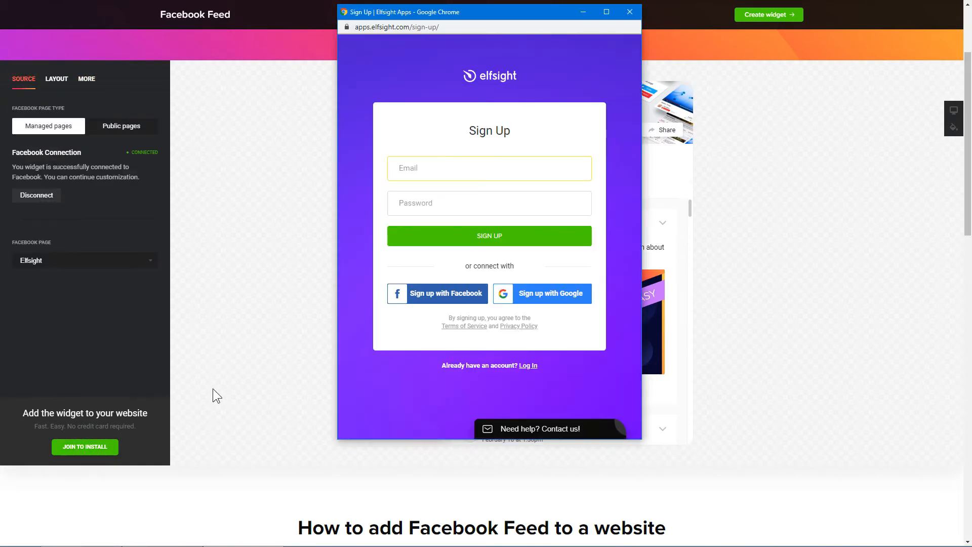
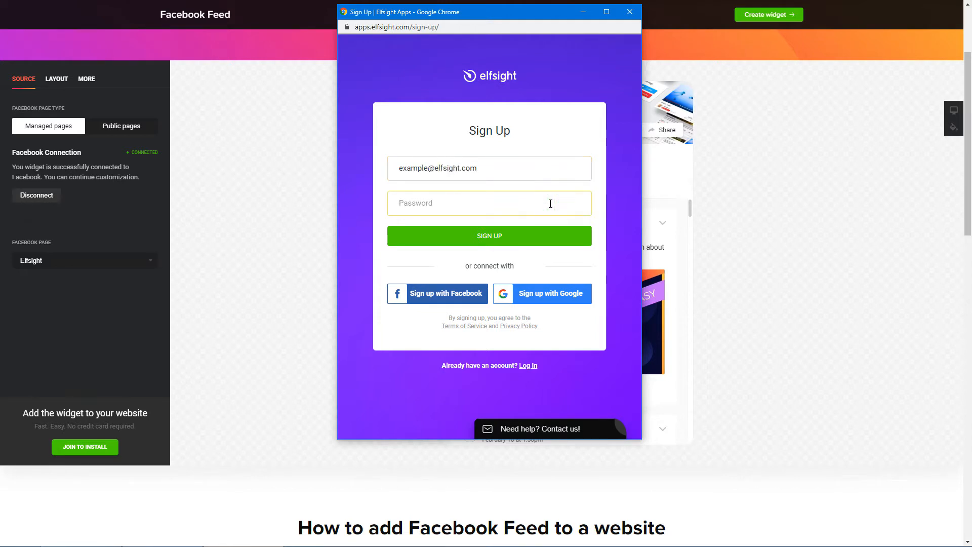
pyautogui.click(488, 236)
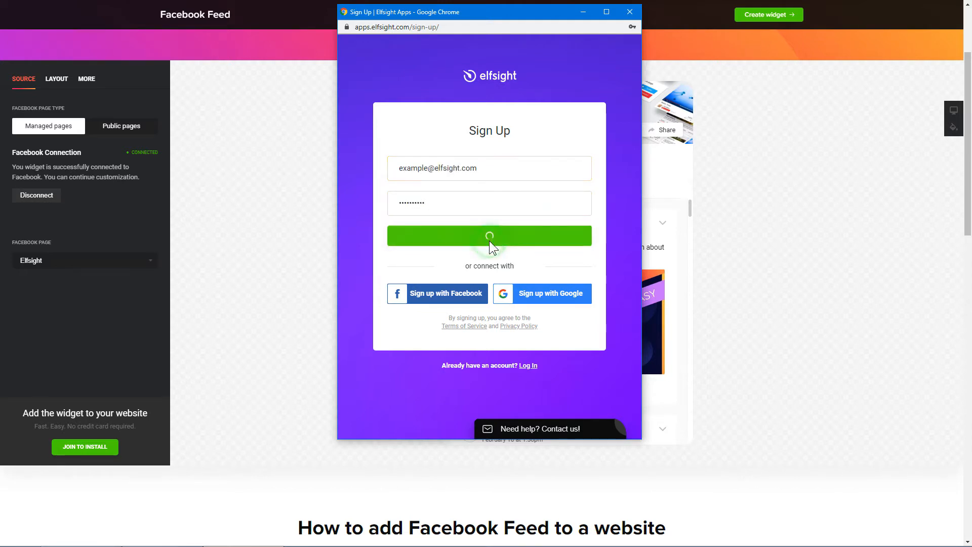
pyautogui.click(490, 235)
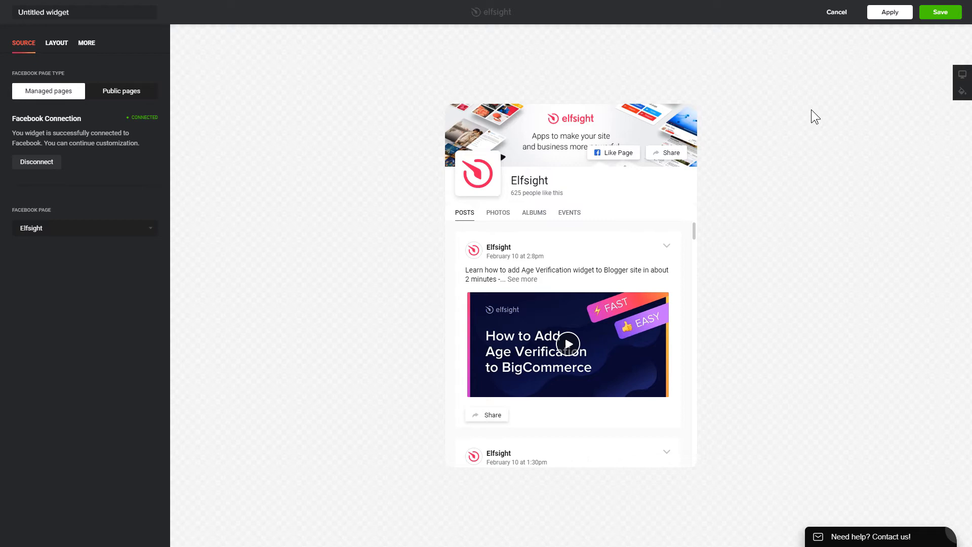
# - Save the widget, select the free Lite plan and copy the embed code
pyautogui.click(940, 12)
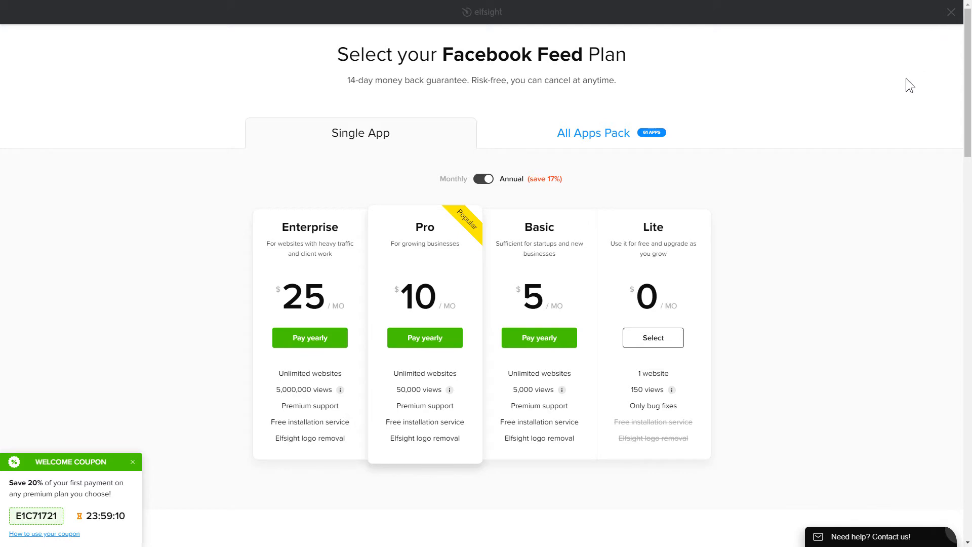
pyautogui.moveTo(421, 266)
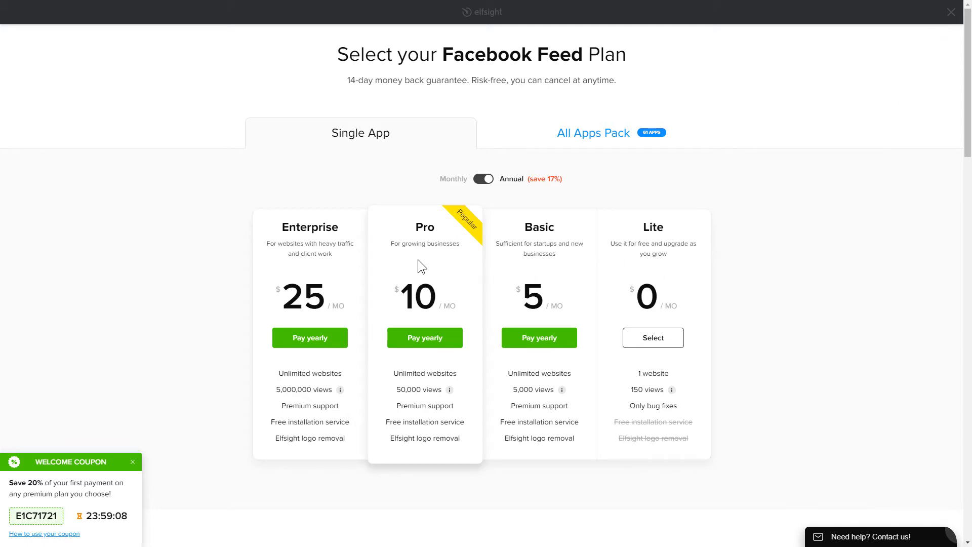
pyautogui.moveTo(117, 469)
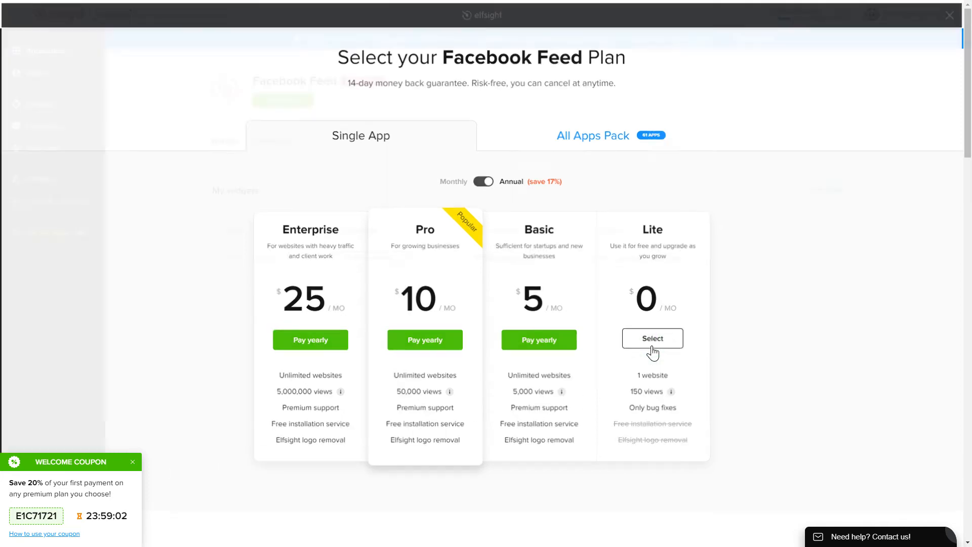
pyautogui.click(652, 338)
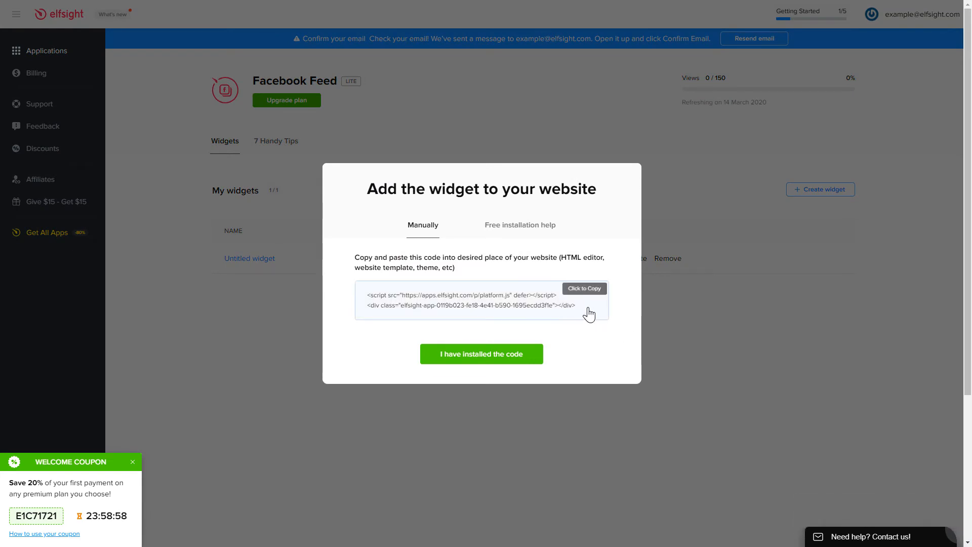
pyautogui.click(584, 289)
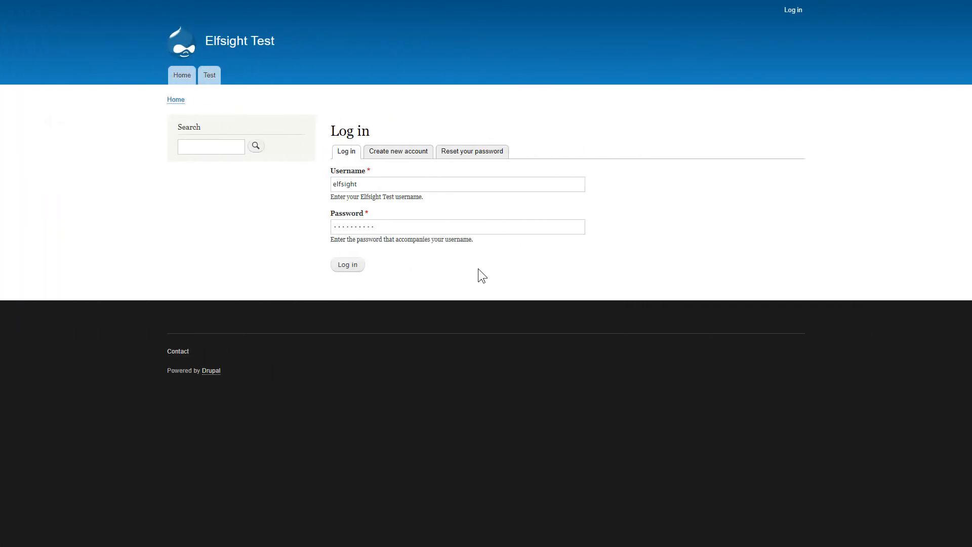
# - Log in to Drupal and edit the Elfsight page from Manage > Content
pyautogui.click(347, 264)
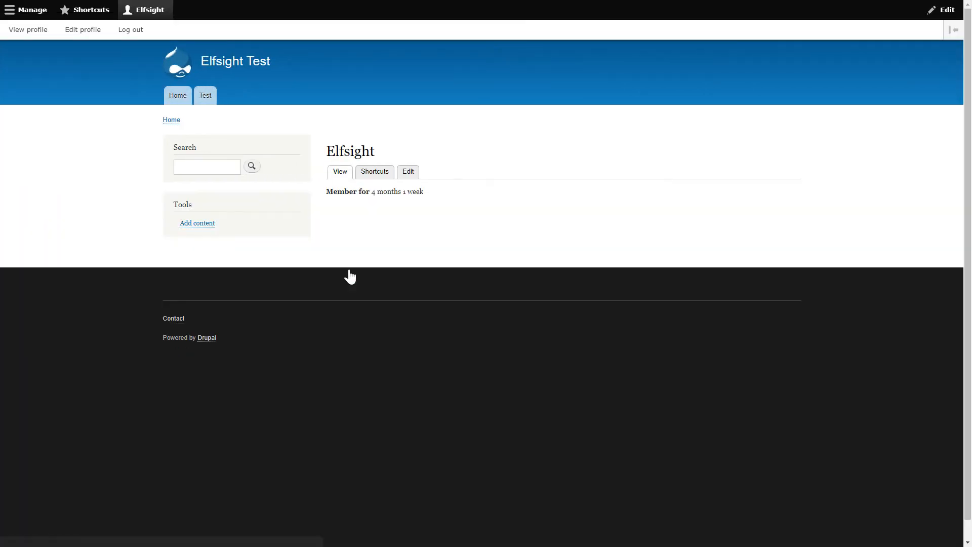
pyautogui.moveTo(29, 29)
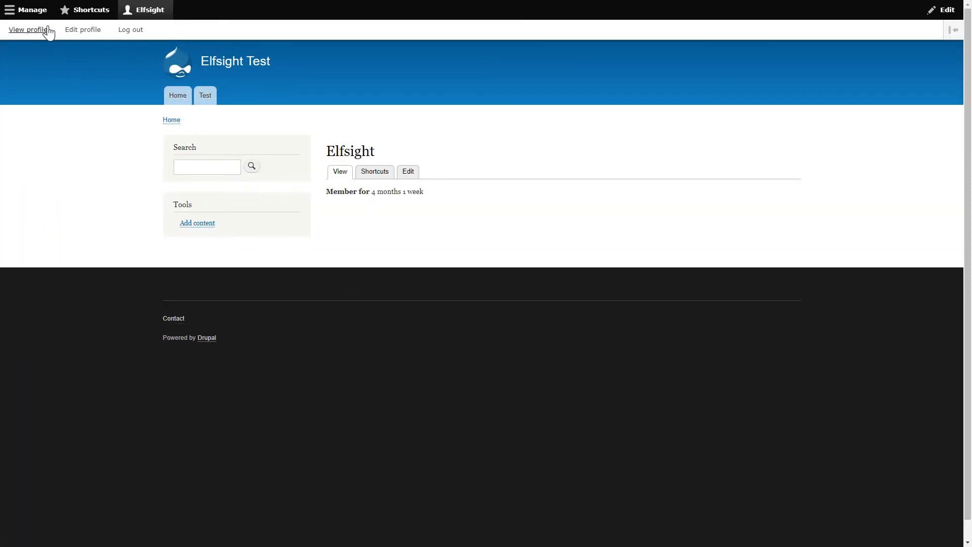
pyautogui.click(32, 10)
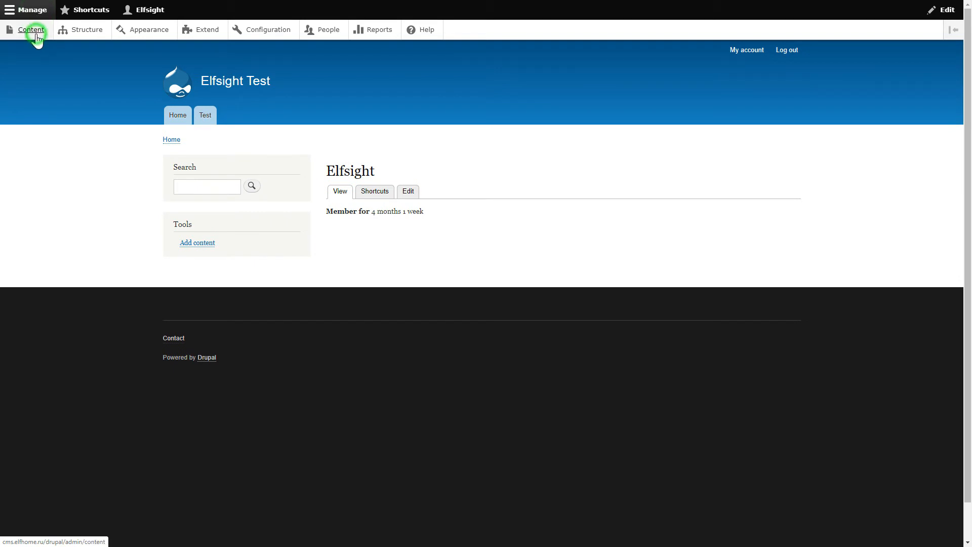
pyautogui.click(31, 30)
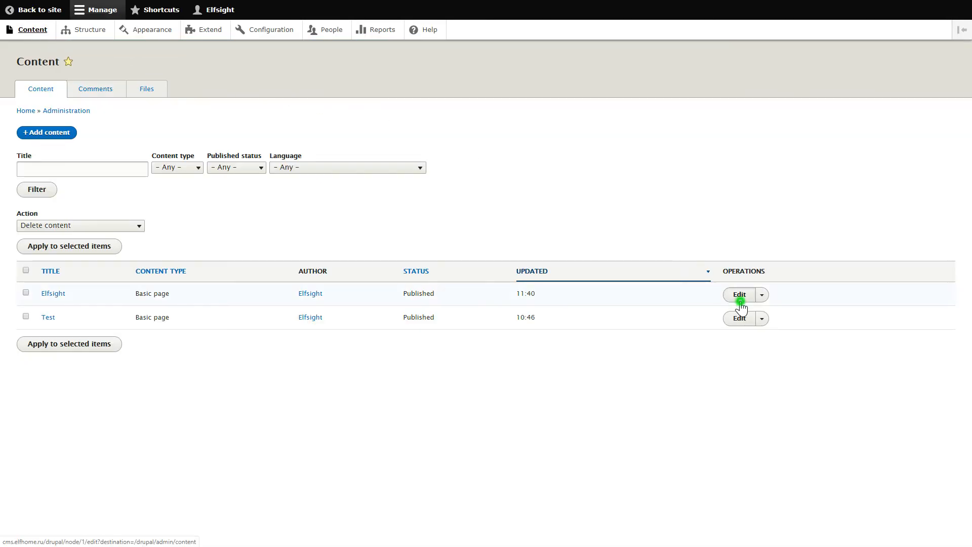
pyautogui.click(738, 294)
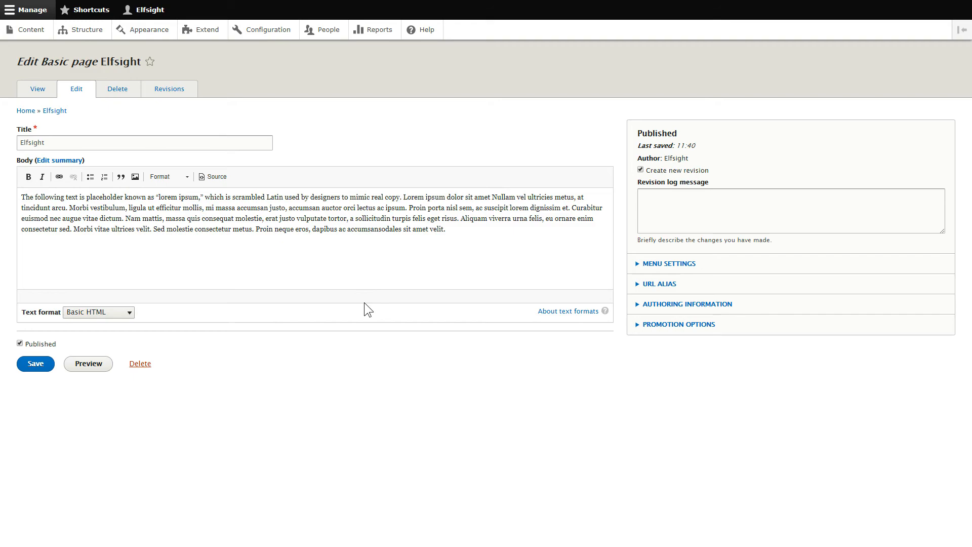
# - Switch the body to Full HTML, paste the embed code after the text in Source view, and save
pyautogui.click(98, 312)
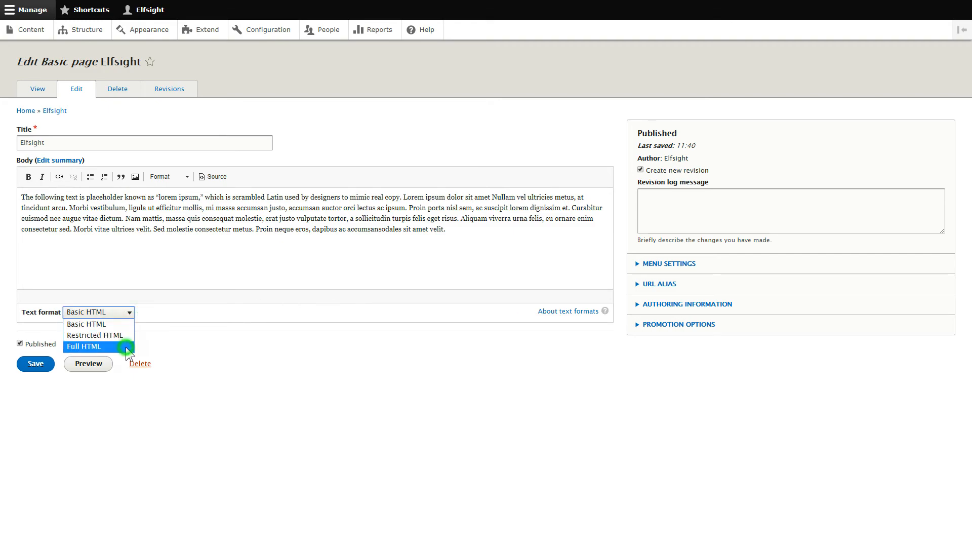
pyautogui.click(84, 347)
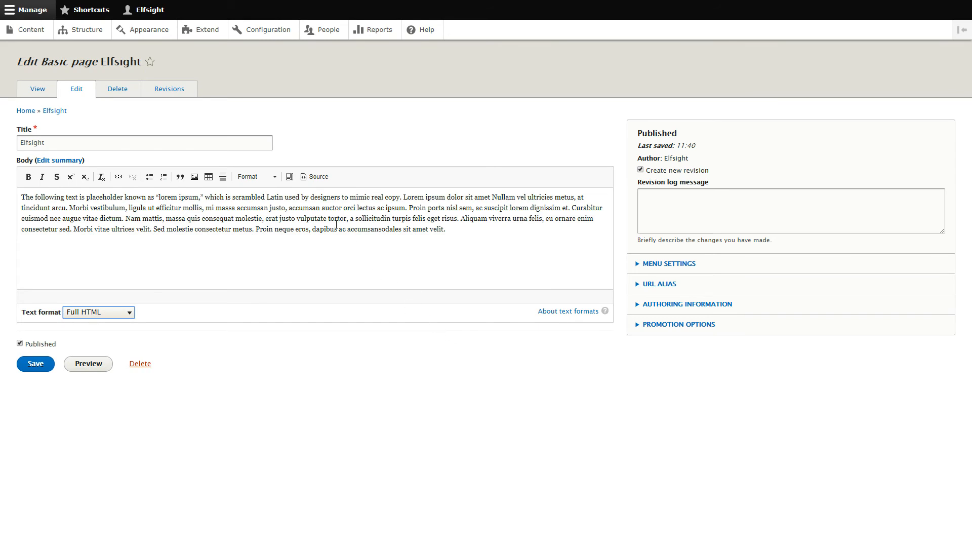
pyautogui.click(314, 176)
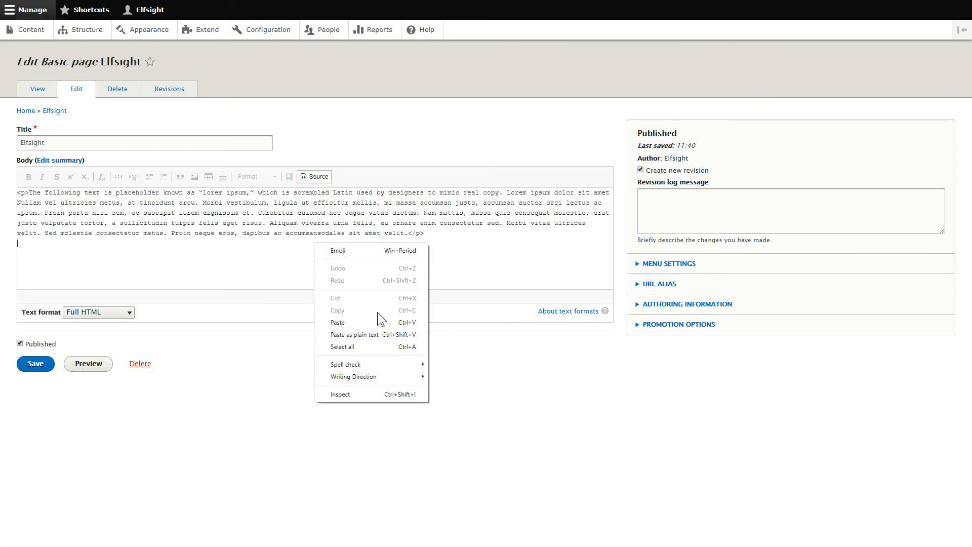
pyautogui.click(338, 322)
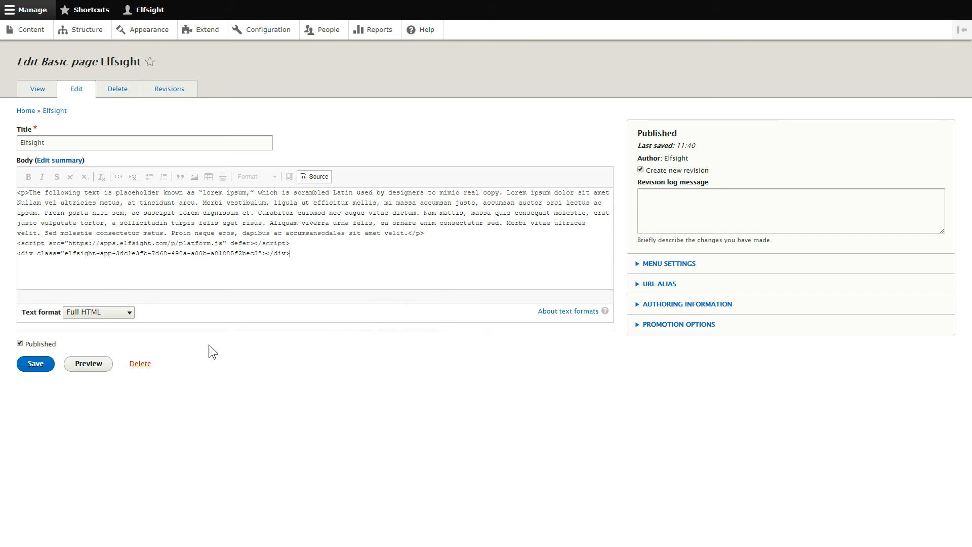
pyautogui.click(36, 363)
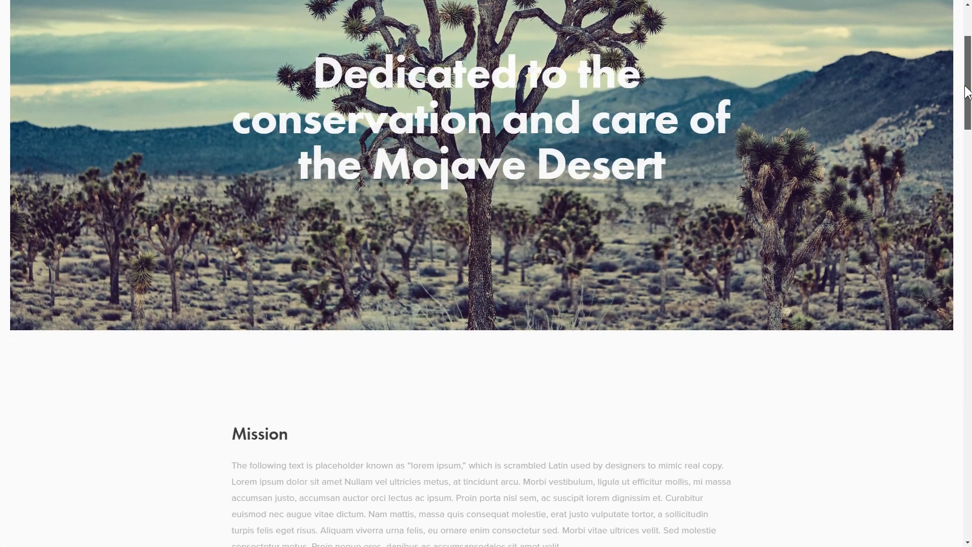
# - View the live feed on the published page, switching to PHOTOS and back to POSTS
pyautogui.scroll(-3)
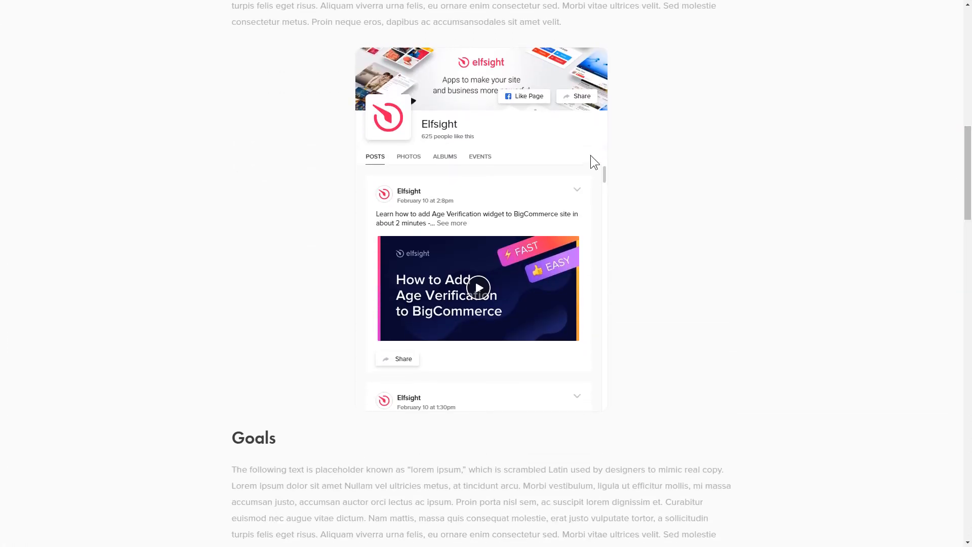
pyautogui.click(408, 156)
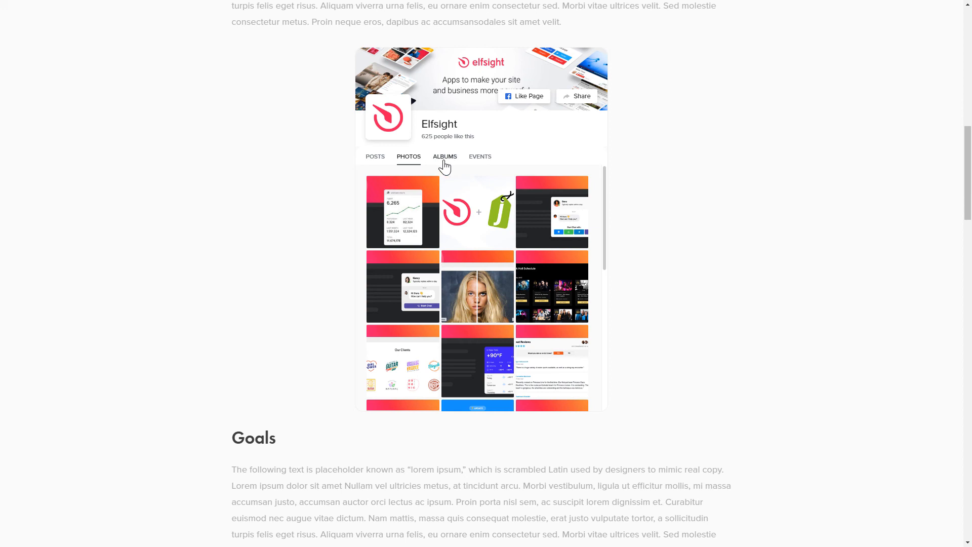
pyautogui.click(375, 156)
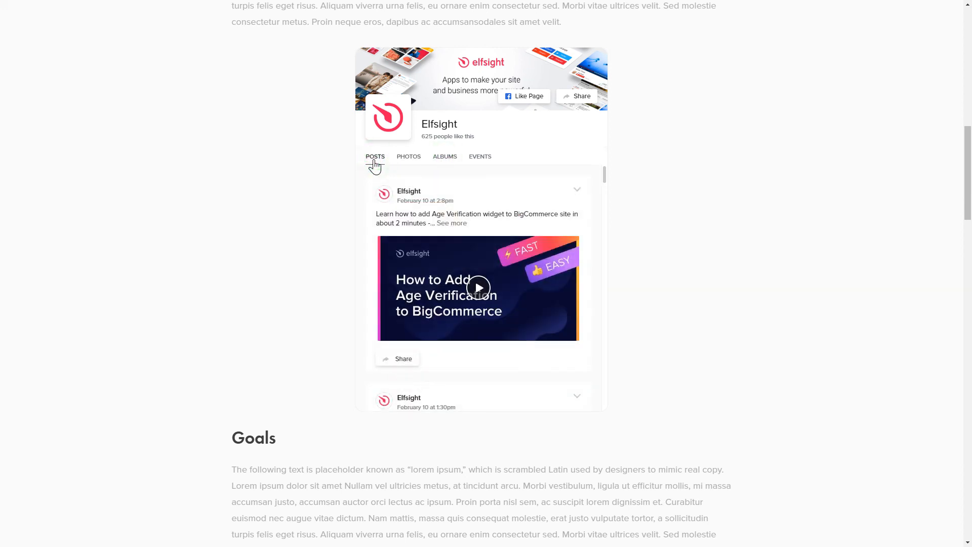